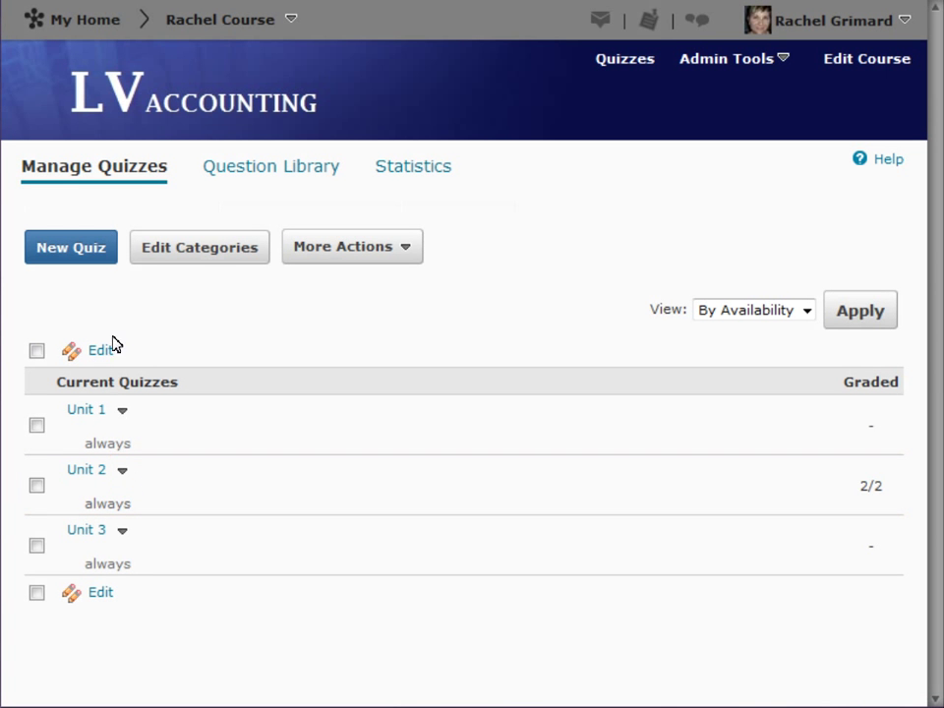
# Start grading the Unit 2 quiz from its actions menu on Manage Quizzes.
pyautogui.click(122, 470)
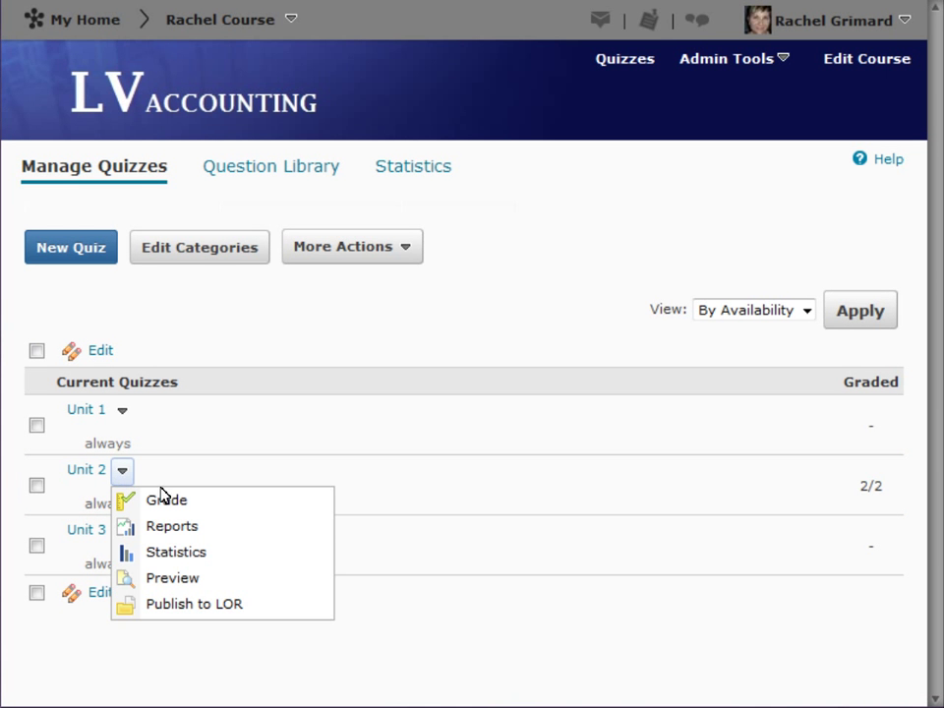
pyautogui.click(165, 502)
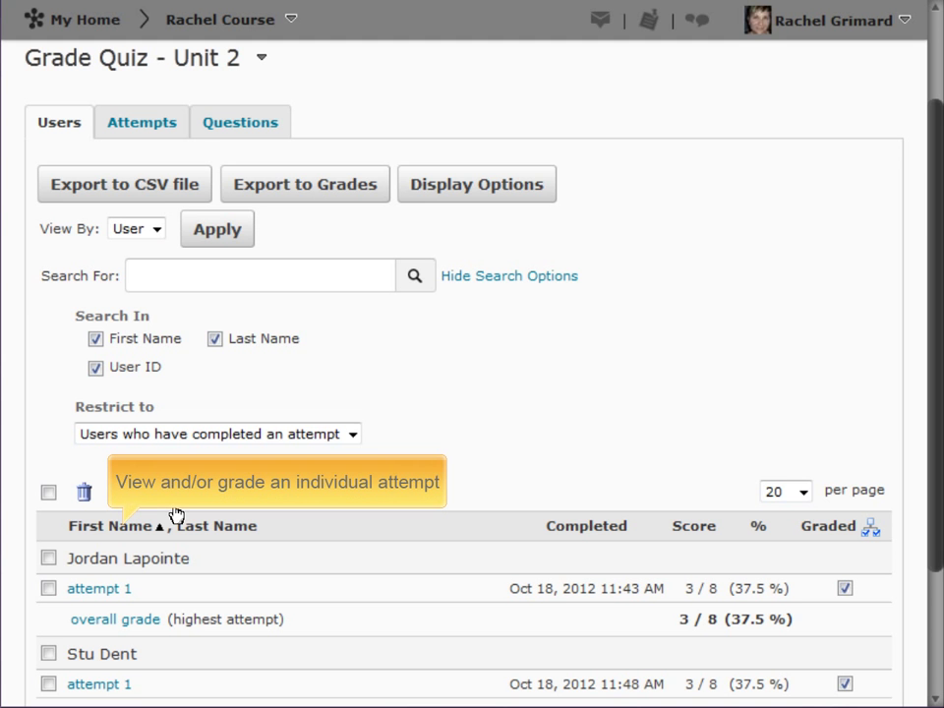
pyautogui.click(240, 122)
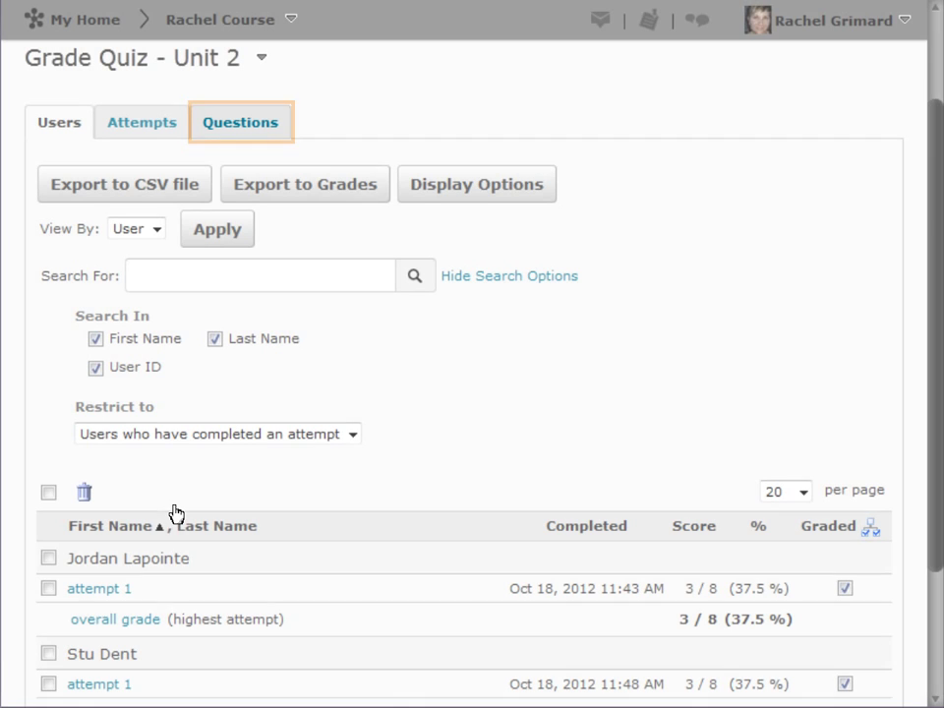
# Switch the Grade Quiz page to the Questions view listing the three quiz questions.
pyautogui.click(240, 122)
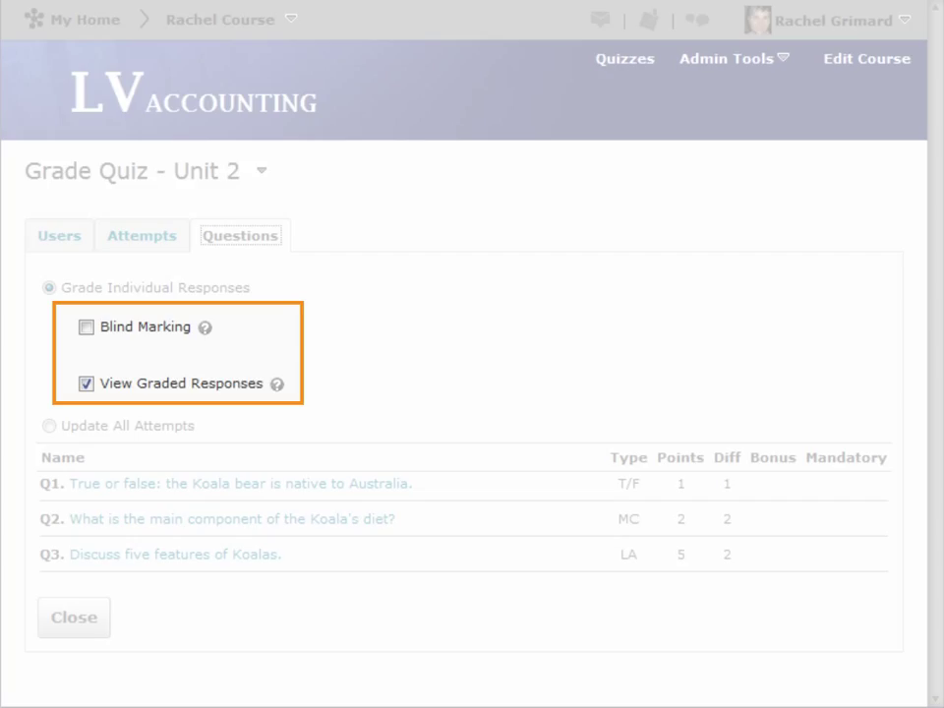
pyautogui.moveTo(280, 384)
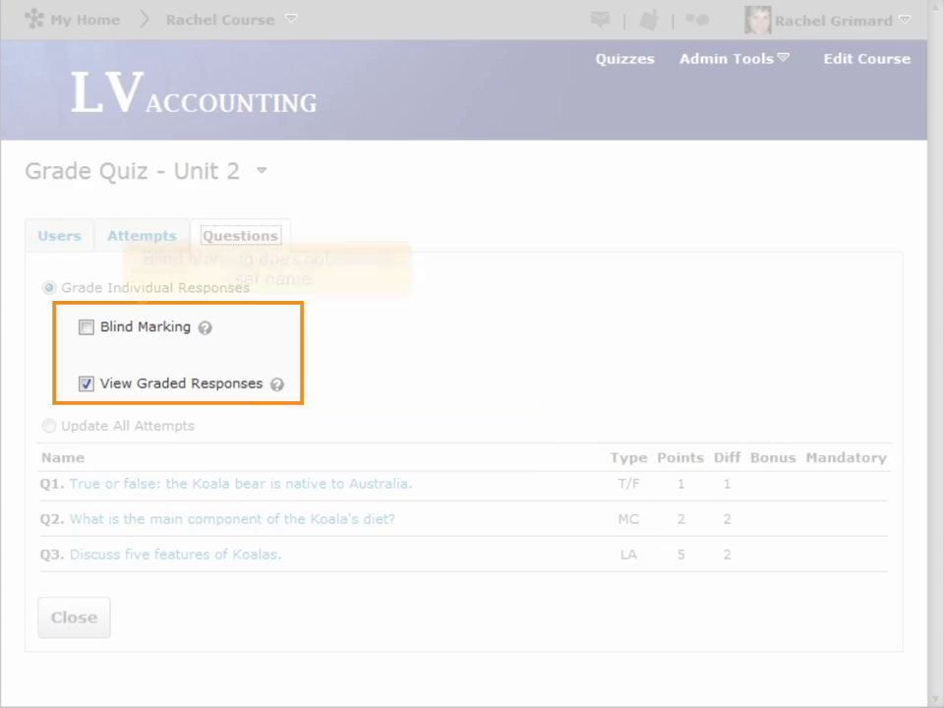
pyautogui.moveTo(205, 327)
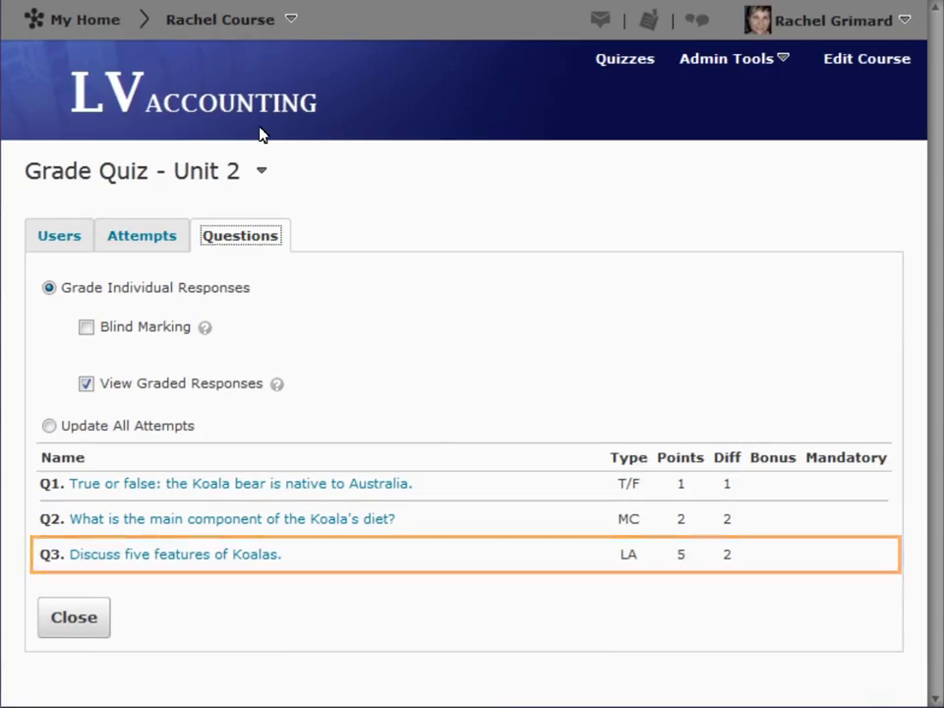
# Score the Koala long-answer responses 4 of 5 and 0 for 'Marsupial.', then save.
pyautogui.click(164, 554)
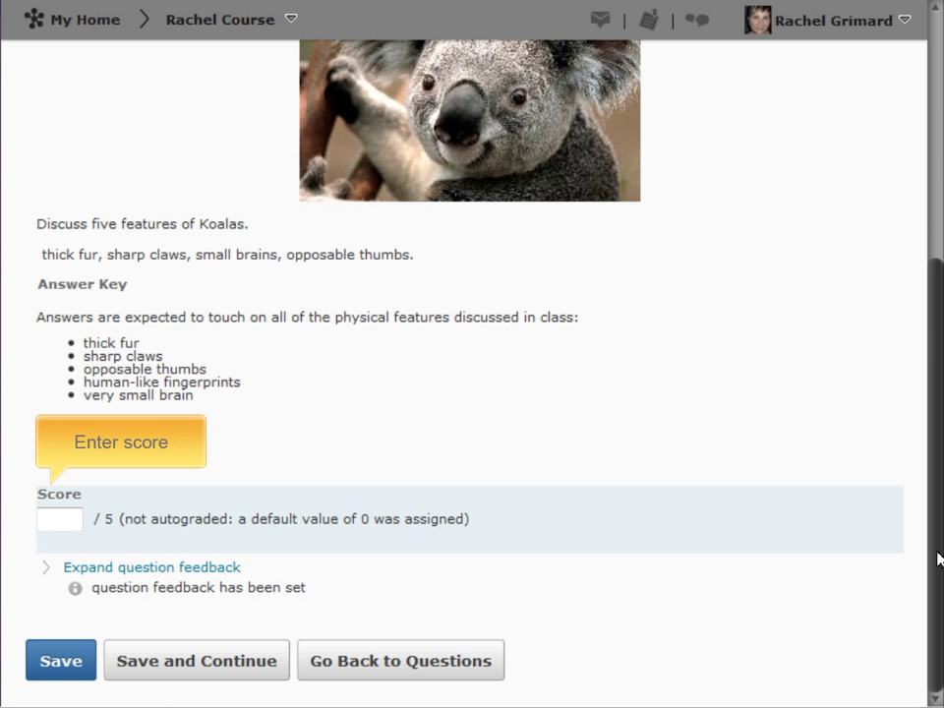
pyautogui.write('4')
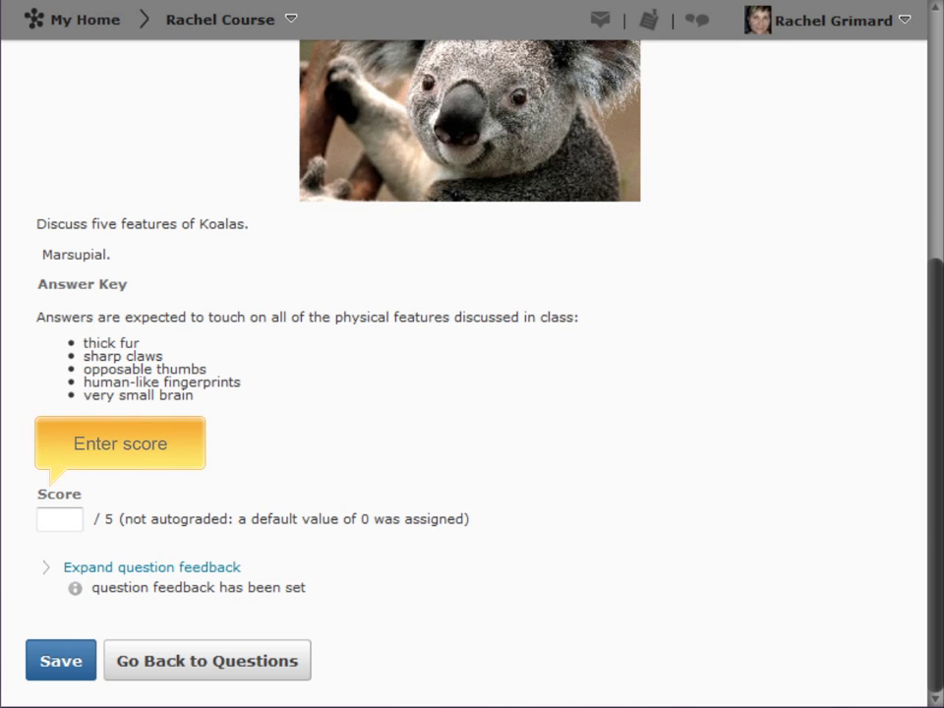
pyautogui.click(59, 519)
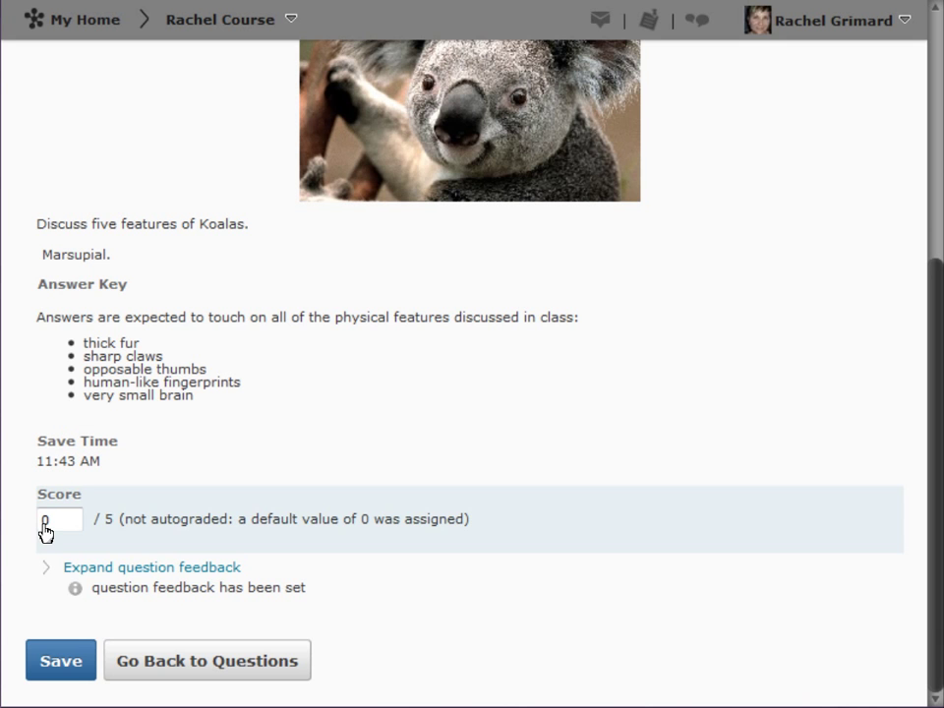
pyautogui.click(59, 661)
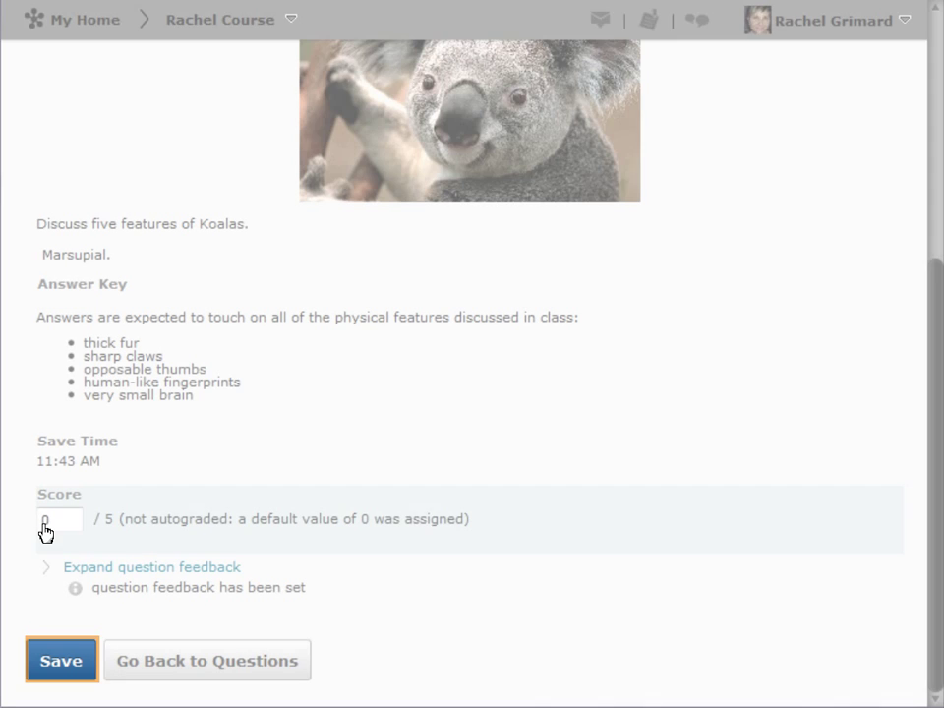
pyautogui.click(59, 661)
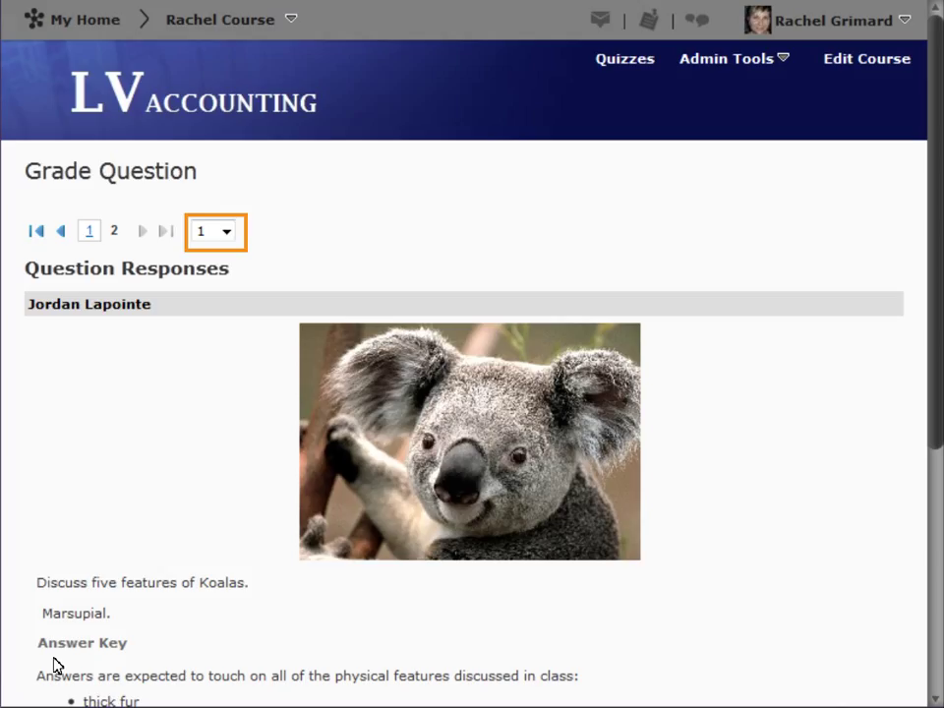
# Show 5 responses per page so both Koala answers appear together.
pyautogui.click(226, 232)
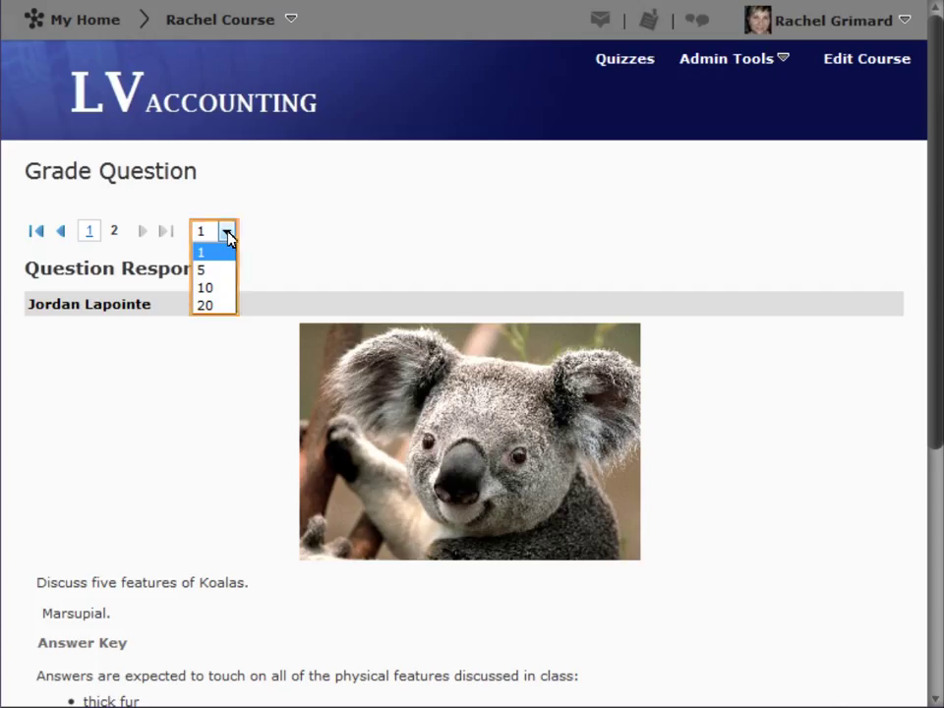
pyautogui.click(203, 267)
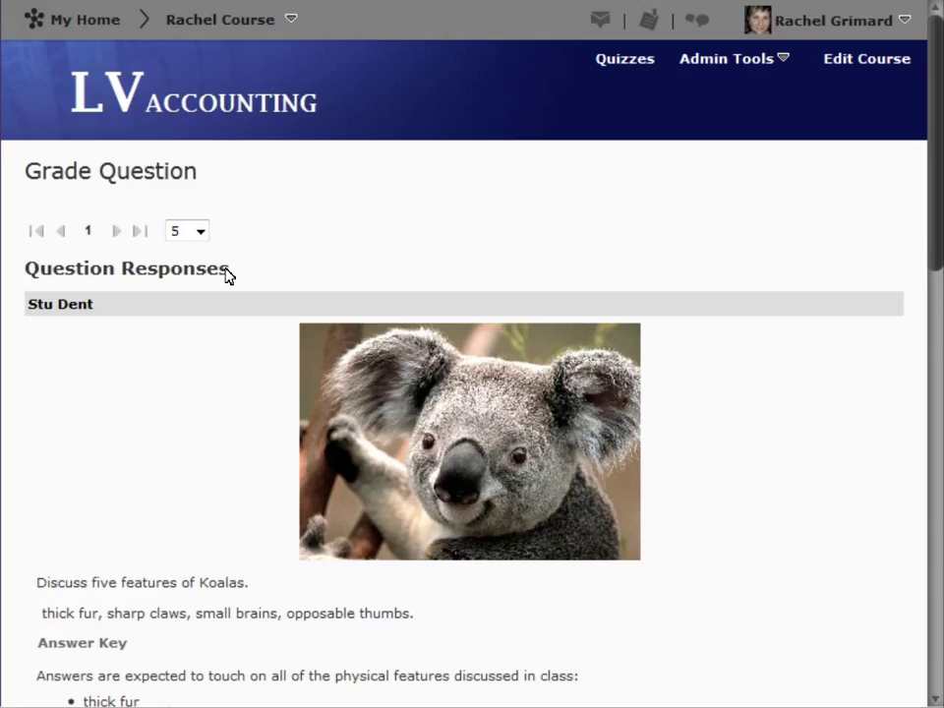
pyautogui.moveTo(936, 433)
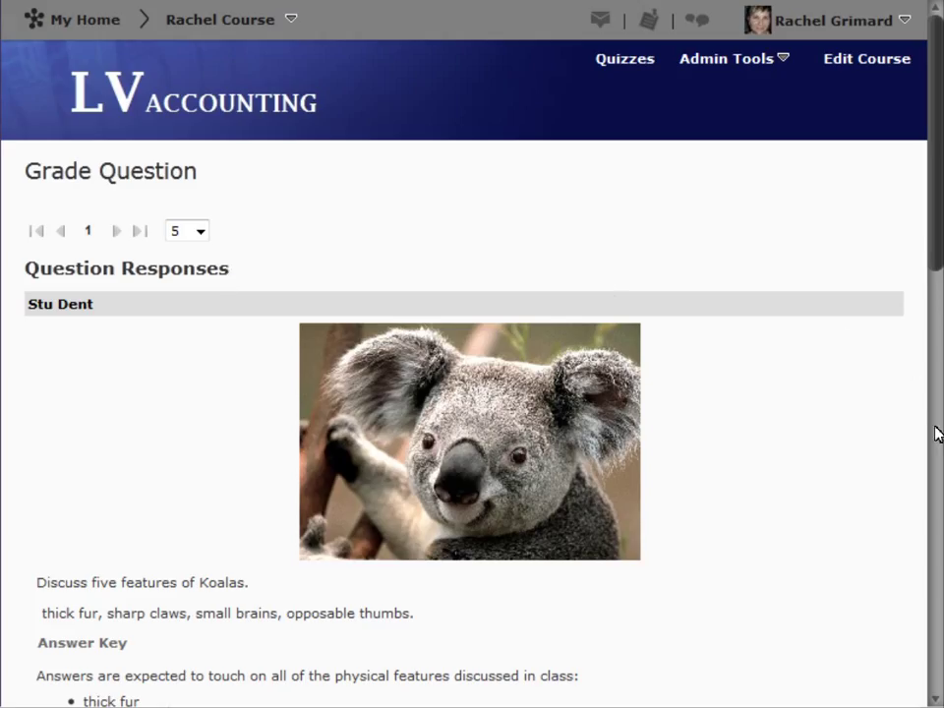
pyautogui.scroll(-3)
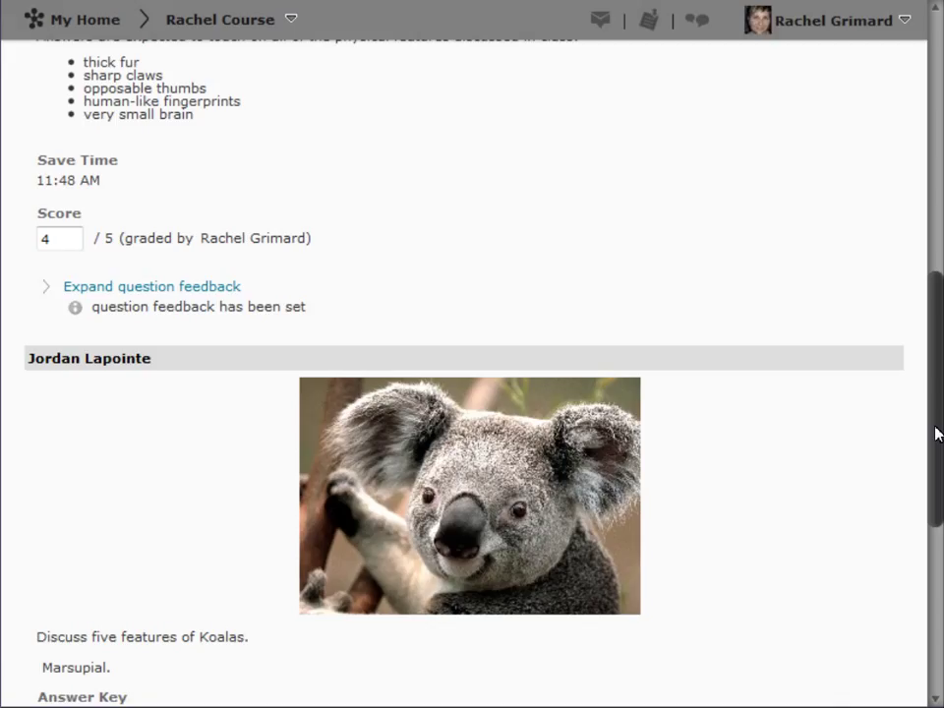